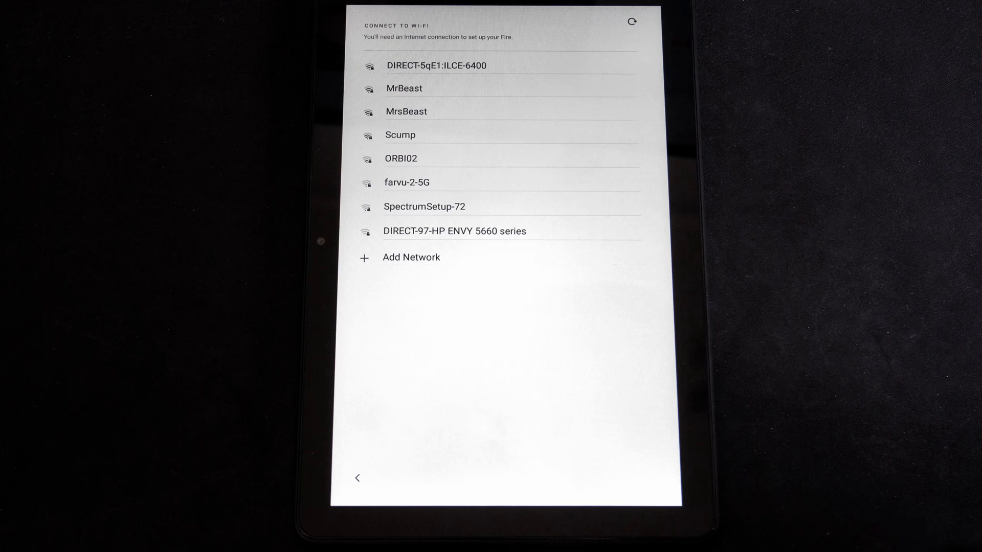
# Join the Scump Wi-Fi network with its password and continue to Amazon sign-in.
pyautogui.click(631, 22)
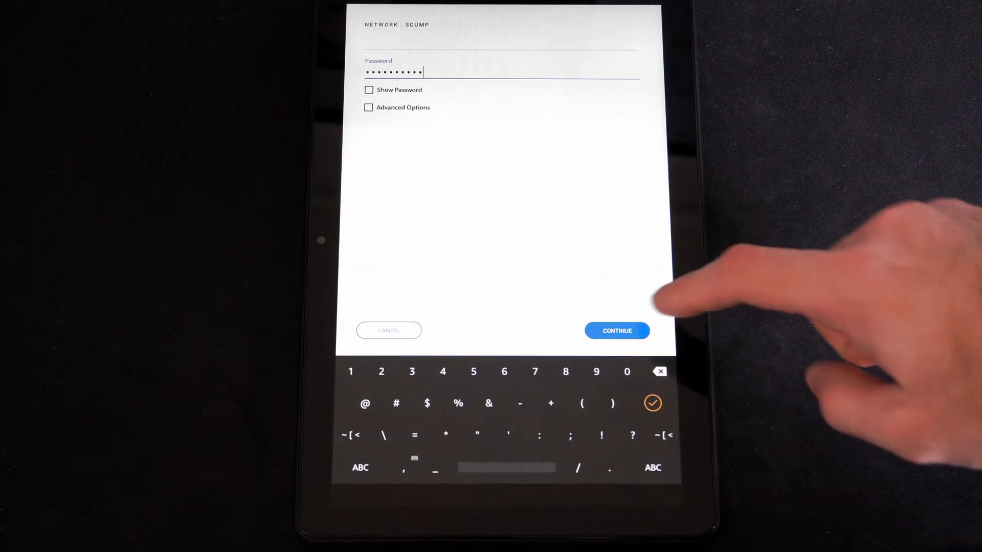
pyautogui.click(616, 330)
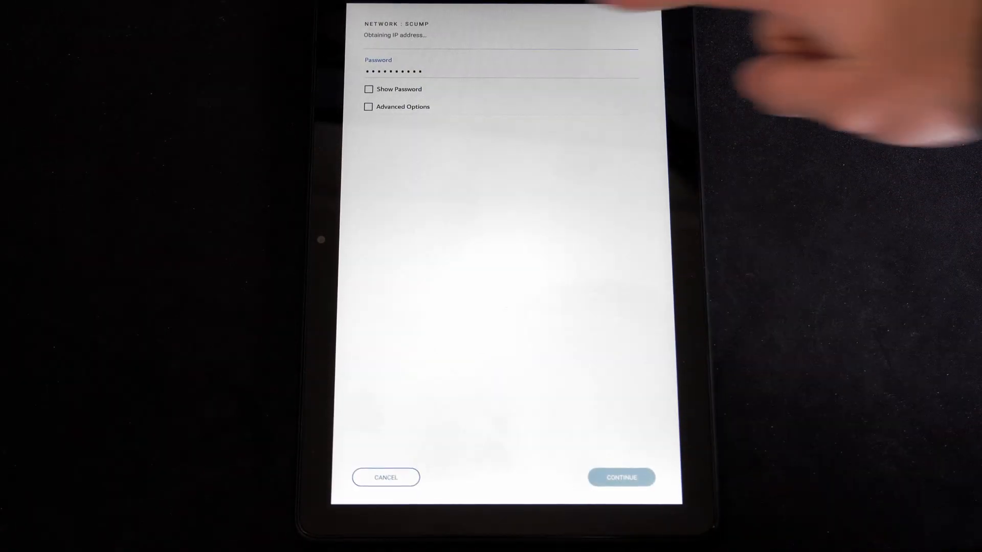
pyautogui.click(621, 477)
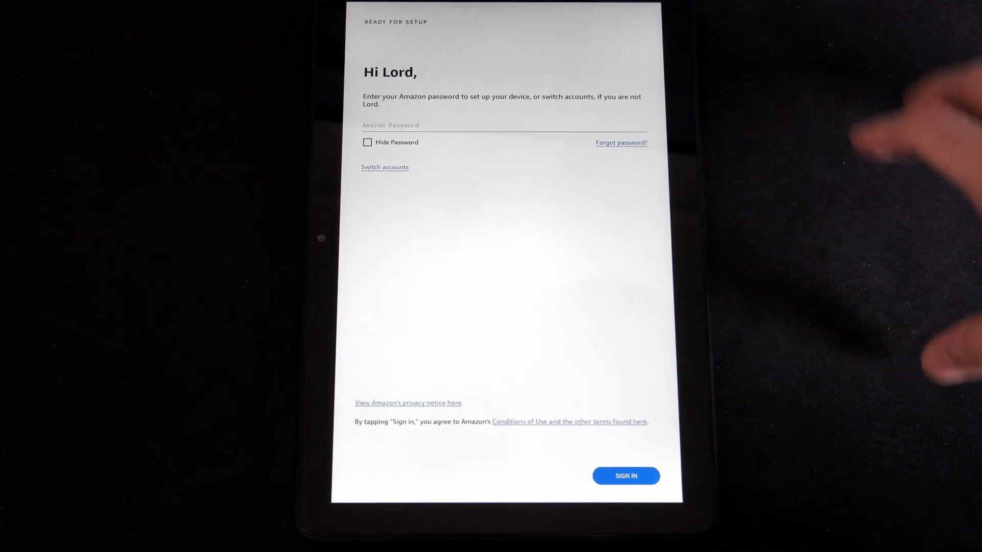
# Enter the suggested Amazon account's password and sign in.
pyautogui.click(624, 475)
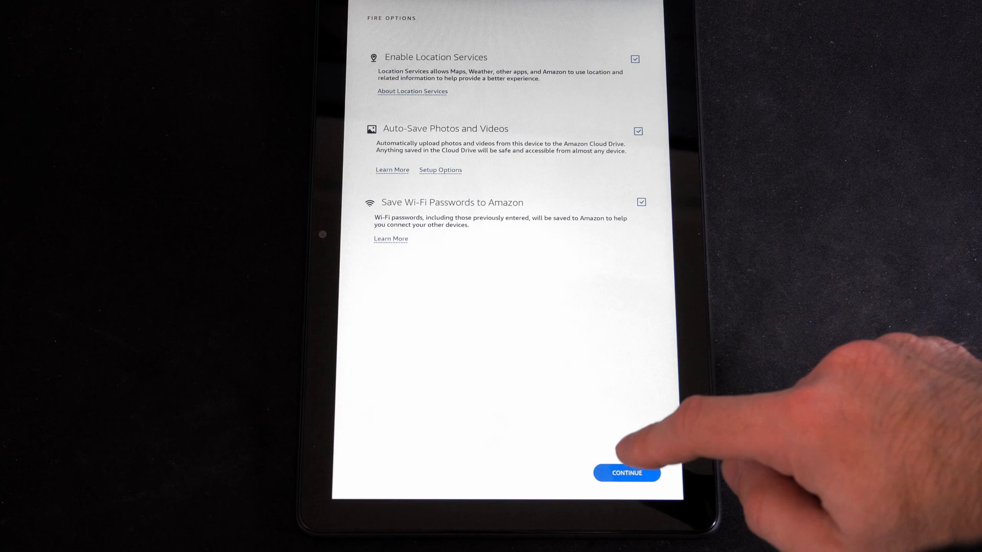
# Accept all three Fire Options and skip the Meet Your Fire Tablet video.
pyautogui.click(627, 473)
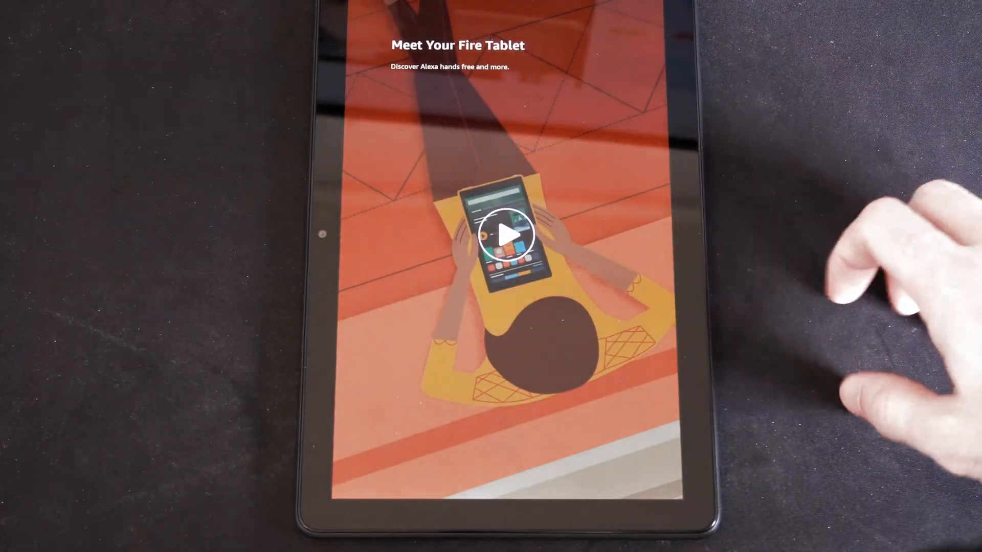
pyautogui.click(504, 235)
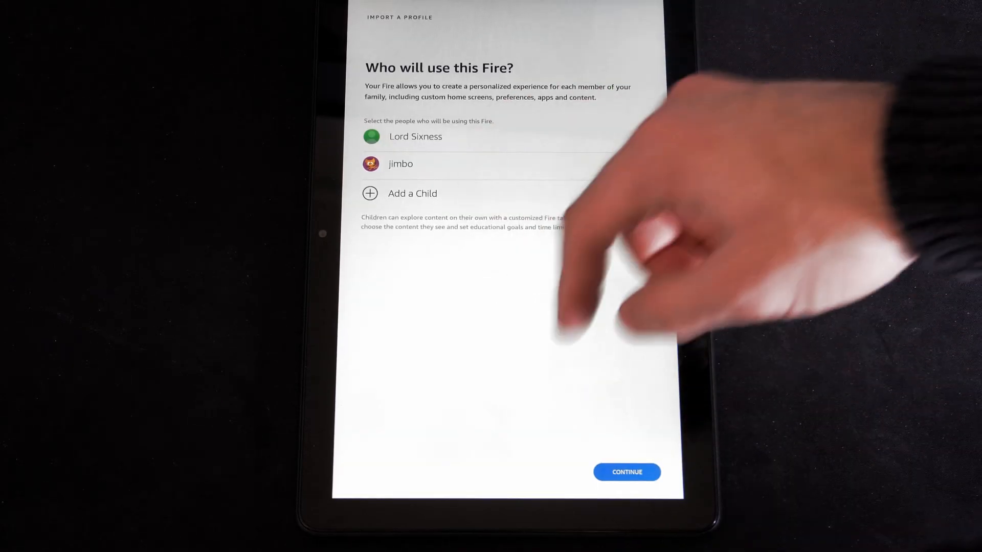
# Add the second household profile and set a 4-digit lock-screen PIN.
pyautogui.click(640, 168)
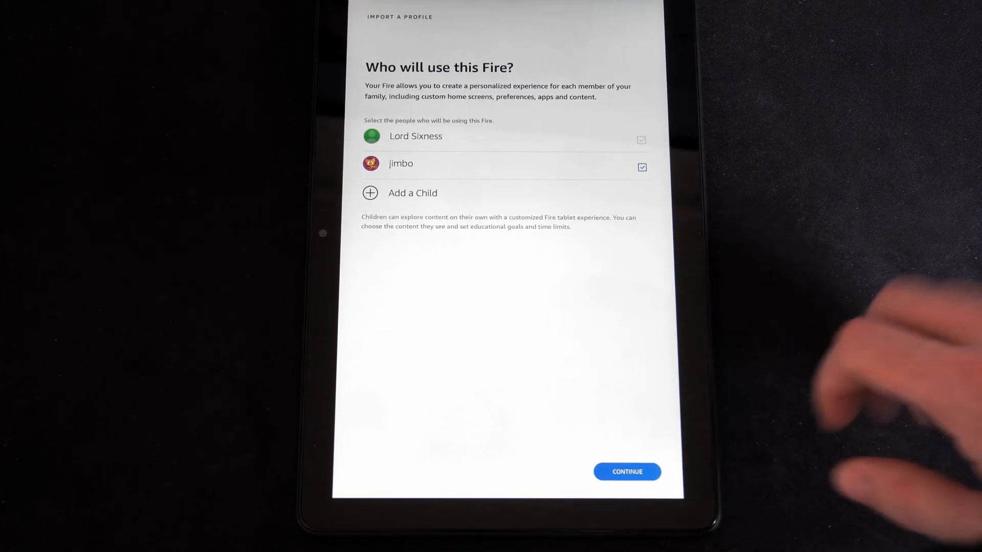
pyautogui.click(627, 471)
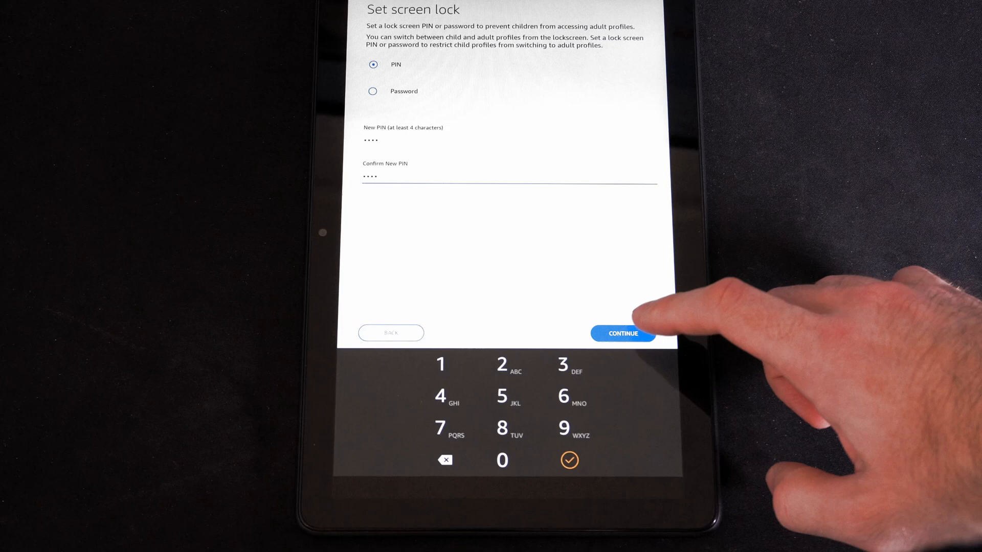
pyautogui.click(622, 332)
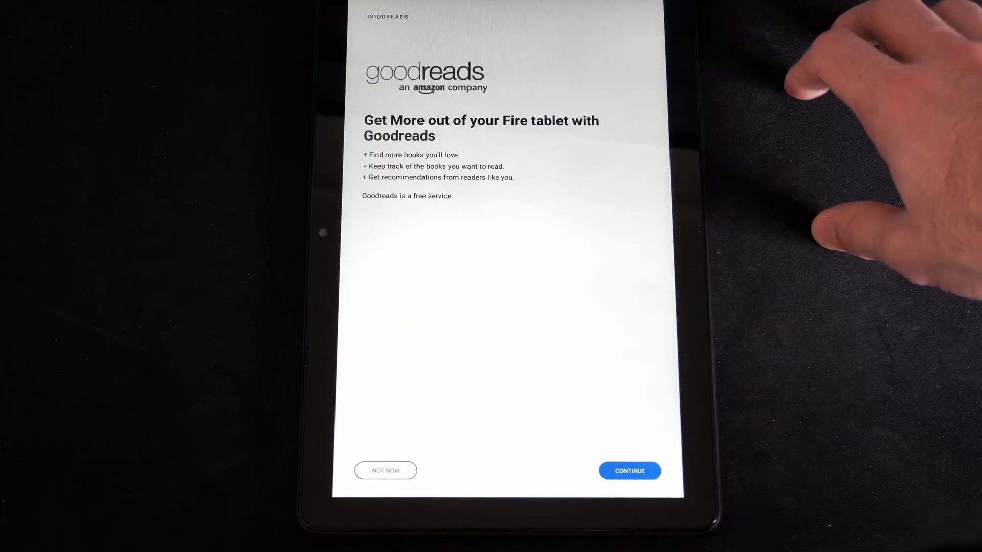
# Skip Goodreads, decline Kindle Unlimited and the protection plan, and pass the free content and apps offers.
pyautogui.click(629, 470)
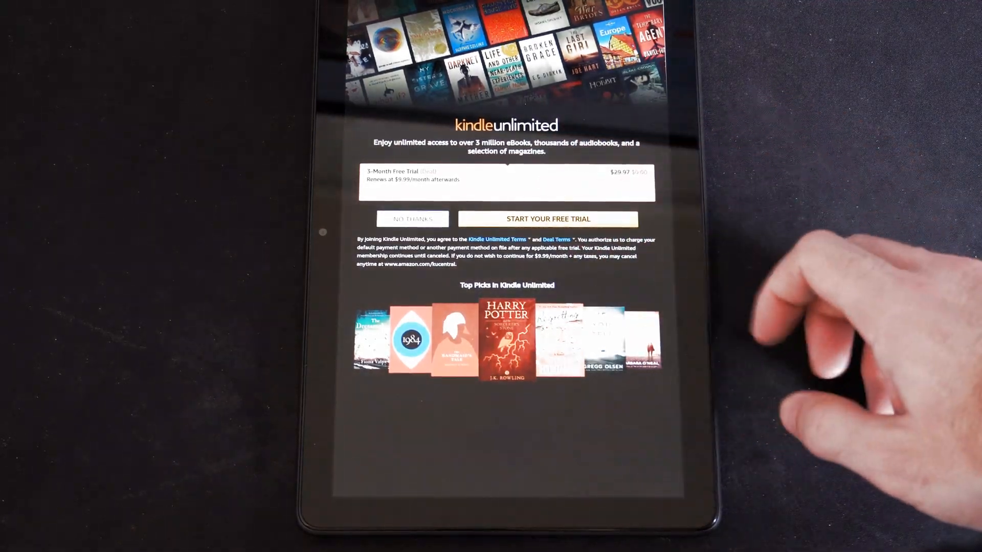
pyautogui.click(413, 219)
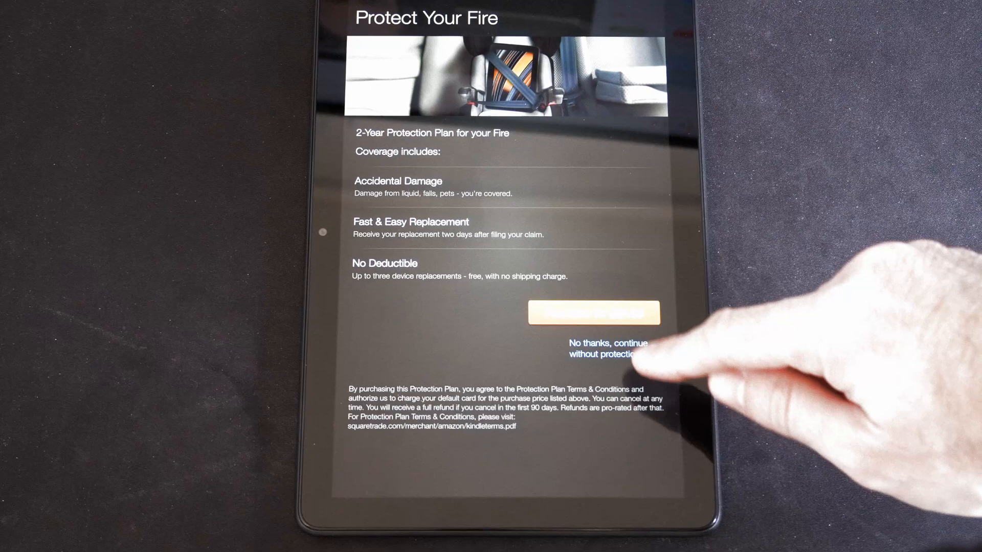
pyautogui.click(607, 347)
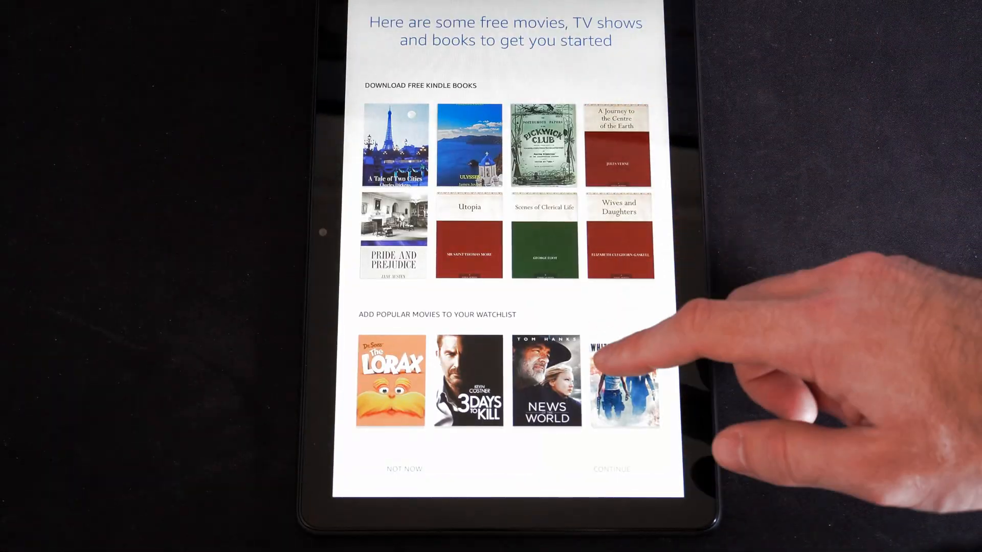
pyautogui.scroll(-3)
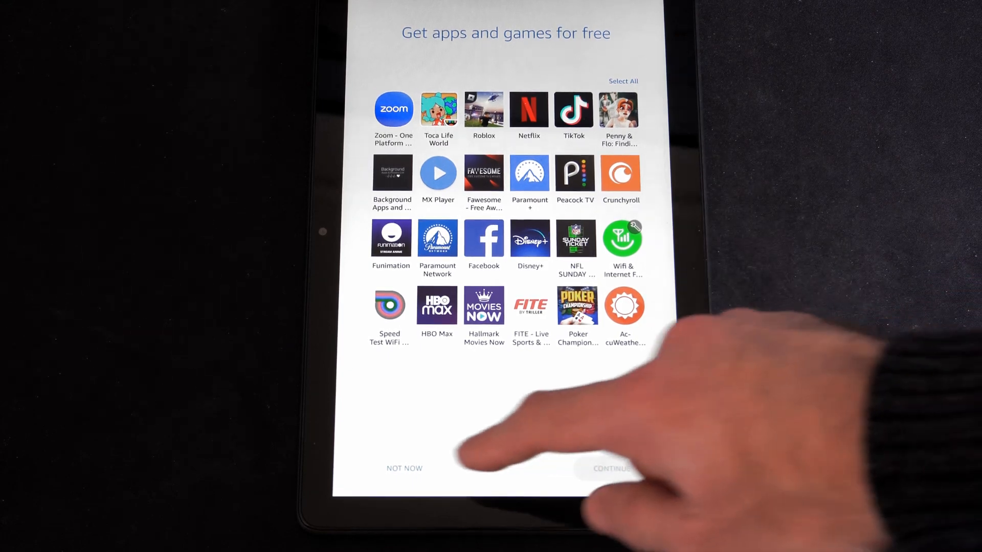
pyautogui.click(404, 469)
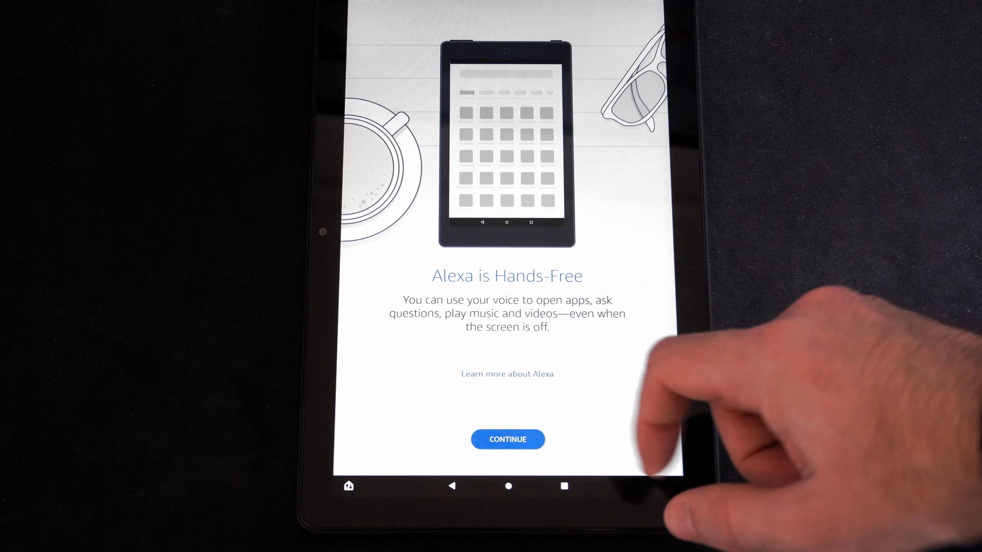
# Enable Alexa Hands-Free, pass Try it now and Customize Hands-Free, reaching the home screen.
pyautogui.click(508, 439)
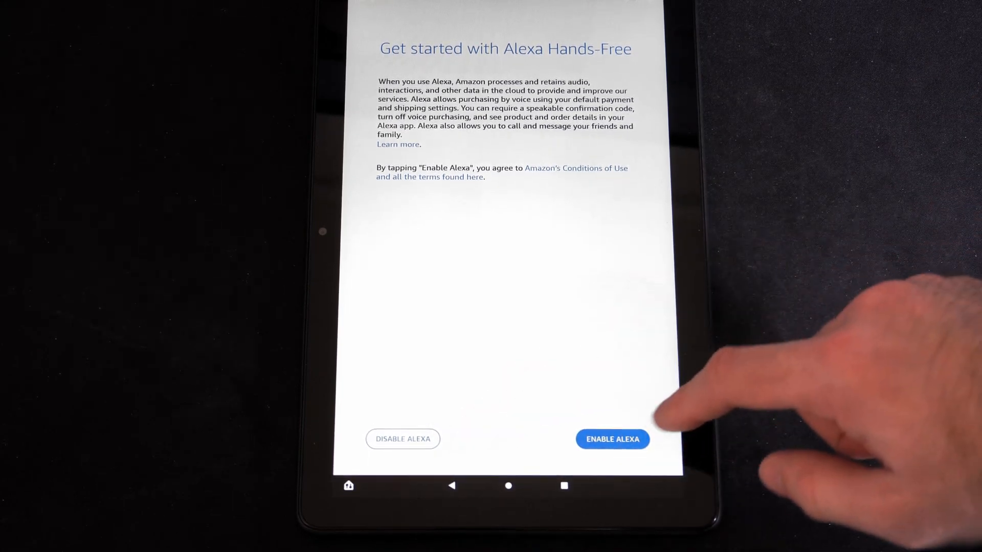
pyautogui.click(611, 439)
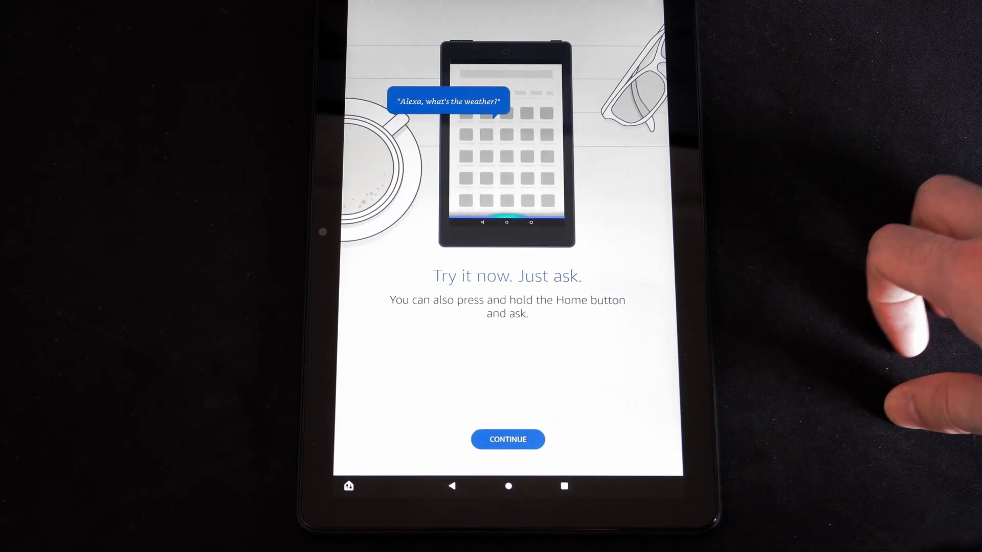
pyautogui.click(508, 439)
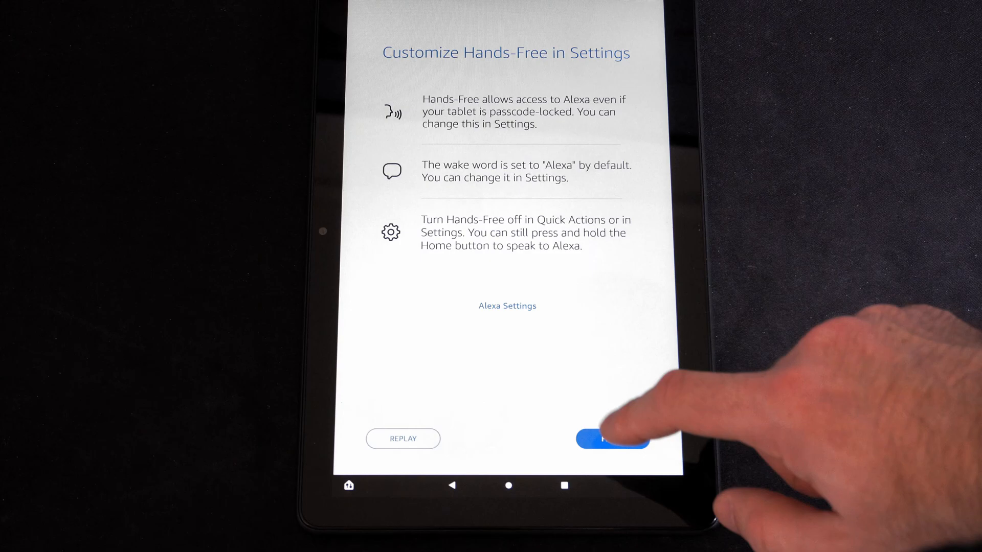
pyautogui.click(614, 439)
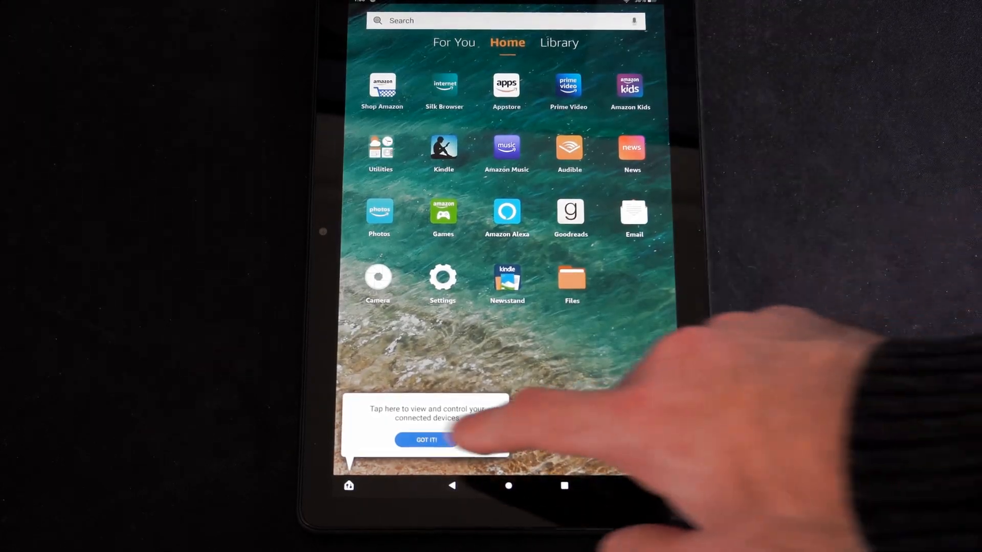
# Dismiss the connected-devices tip, then view For You, Quick Settings and the Library tab.
pyautogui.click(558, 42)
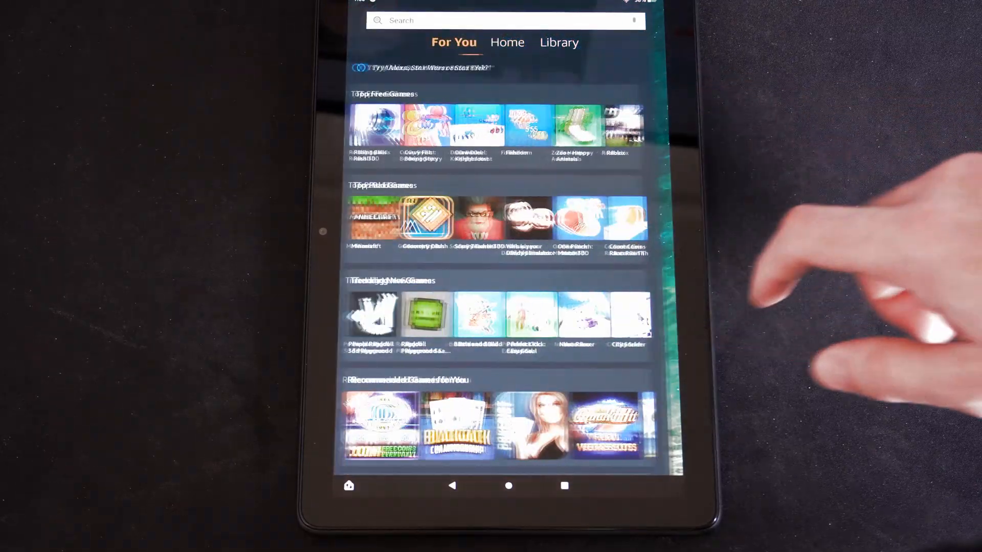
pyautogui.click(507, 42)
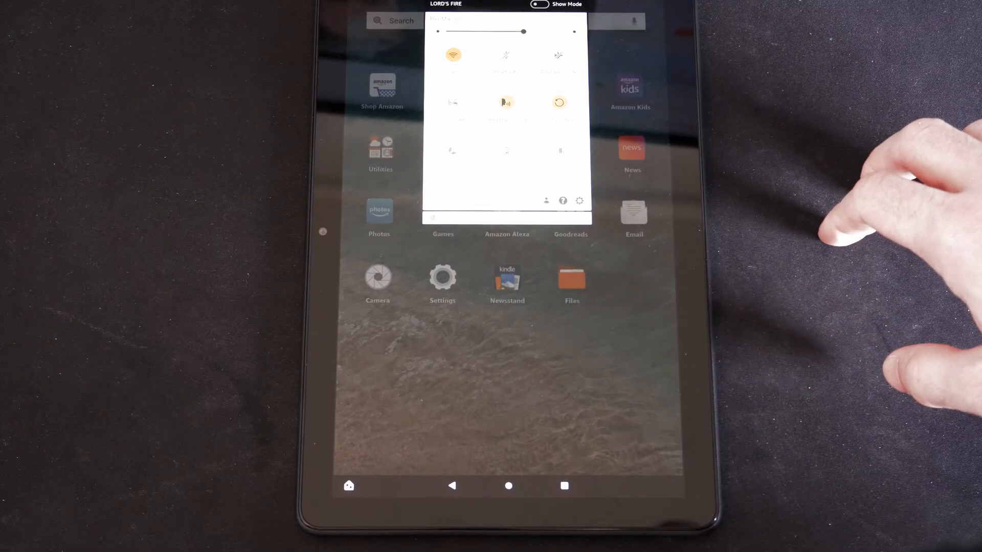
pyautogui.click(507, 150)
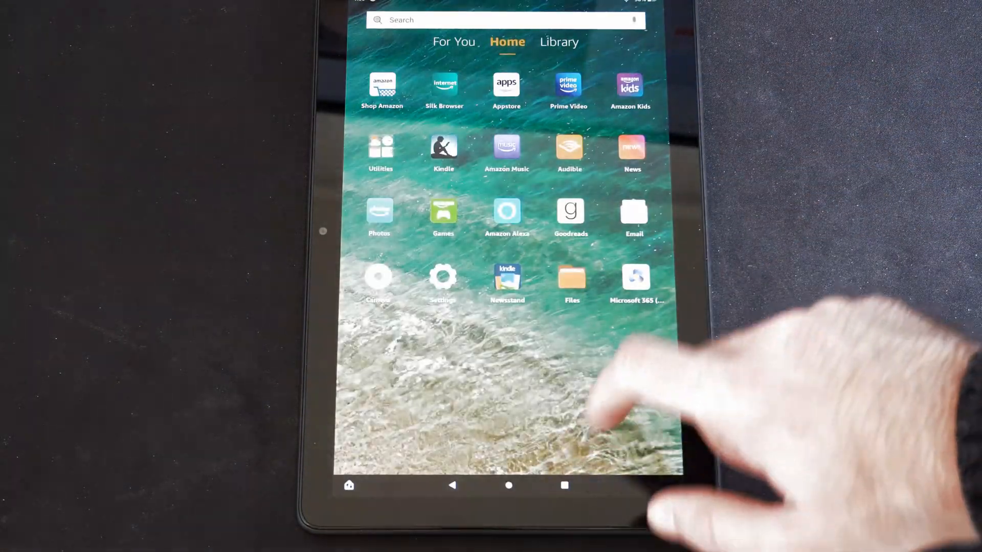
pyautogui.click(558, 41)
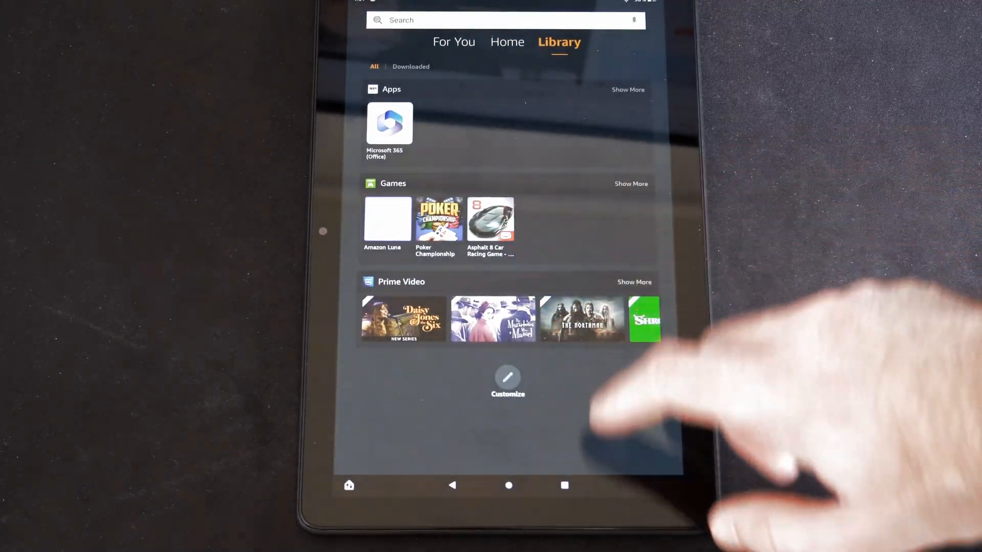